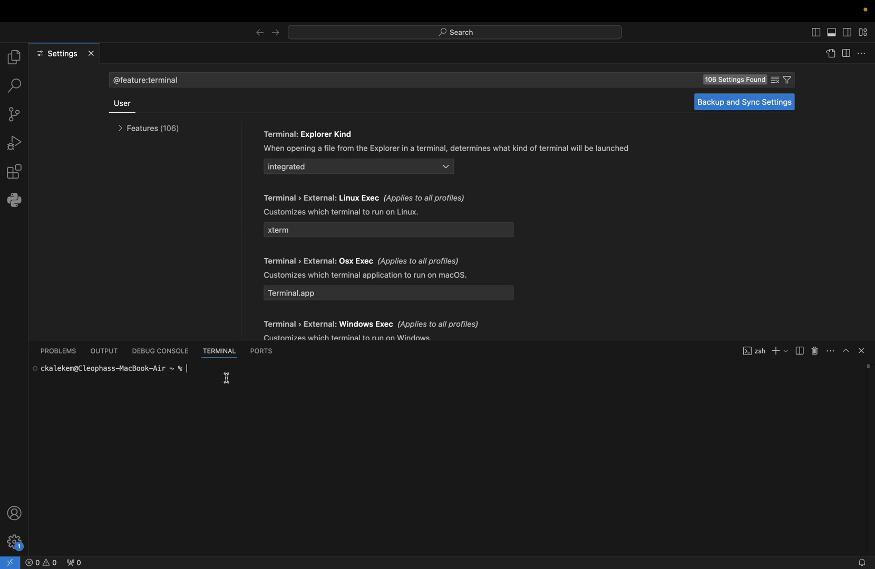
# Close the Settings tab and terminal panel to return to the empty Welcome view
pyautogui.click(90, 53)
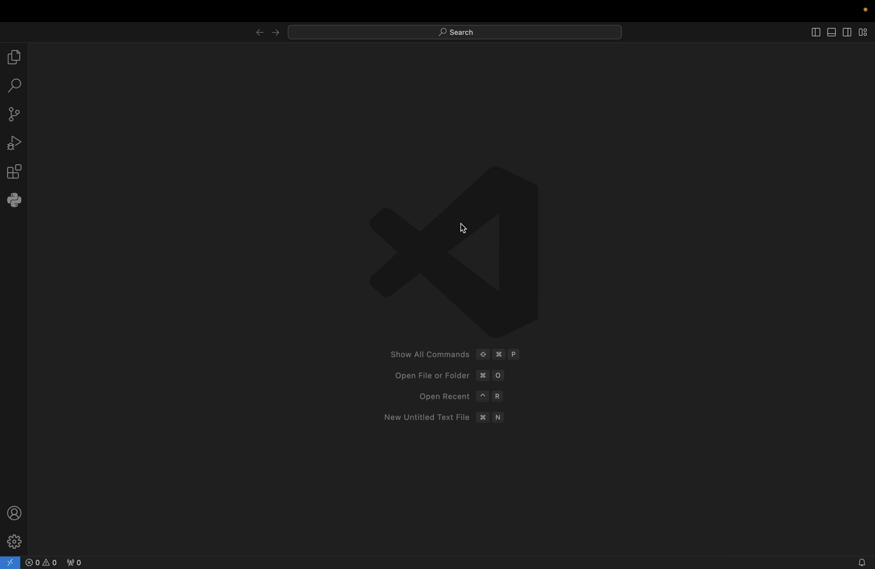
pyautogui.moveTo(383, 150)
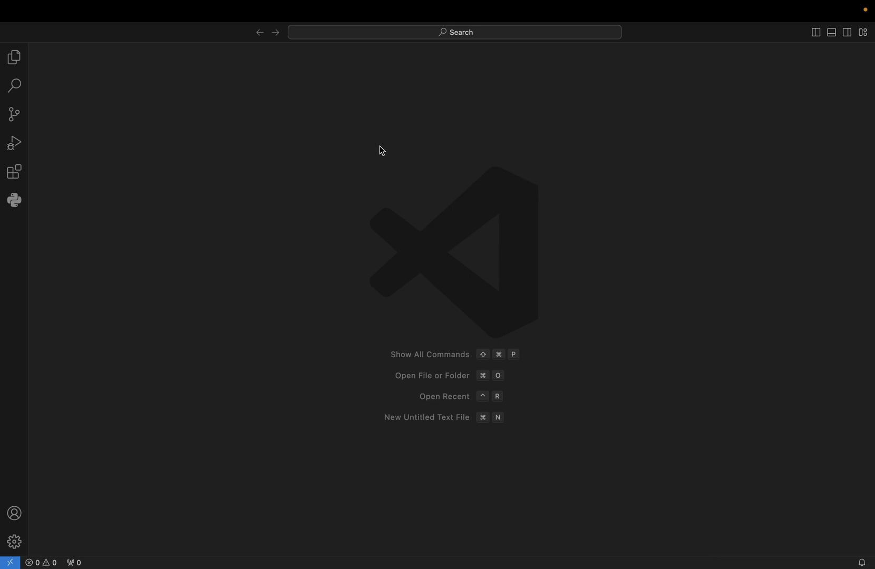
pyautogui.moveTo(244, 121)
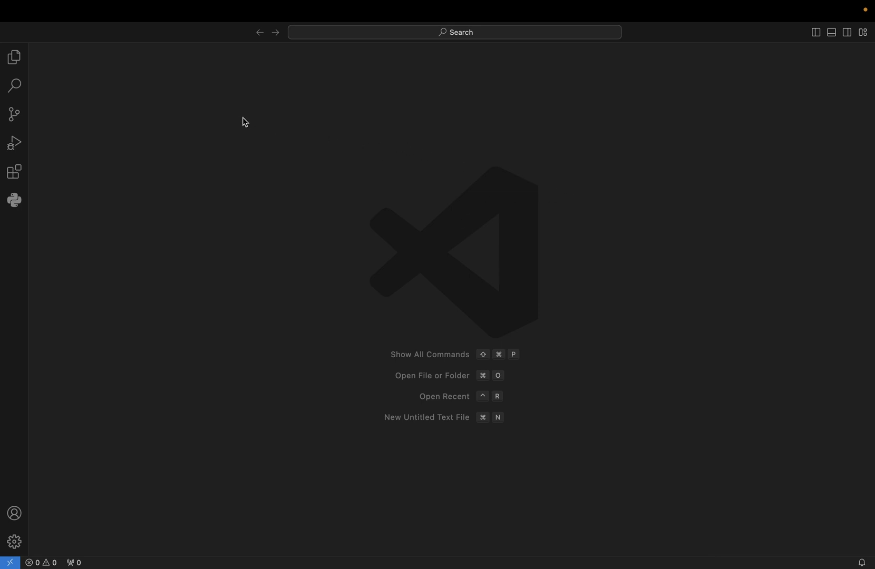
pyautogui.moveTo(238, 83)
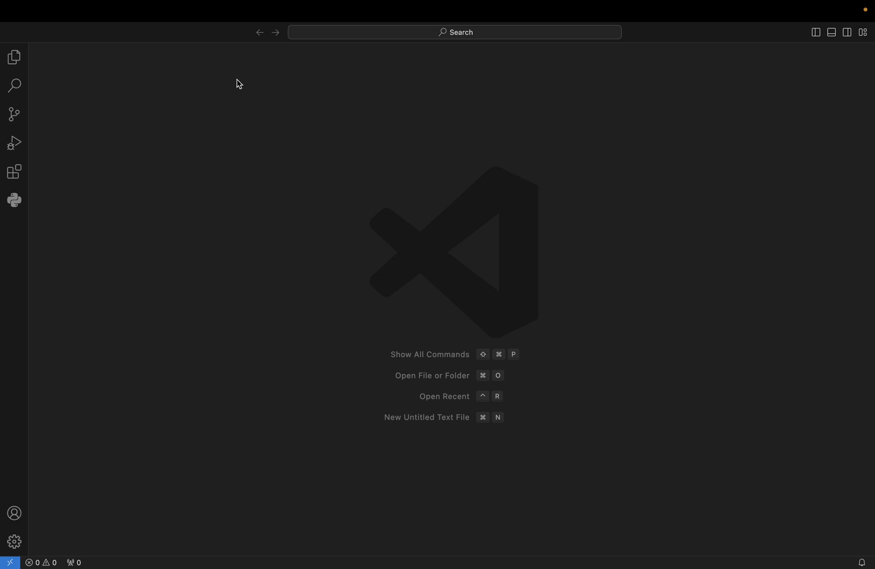
pyautogui.moveTo(271, 142)
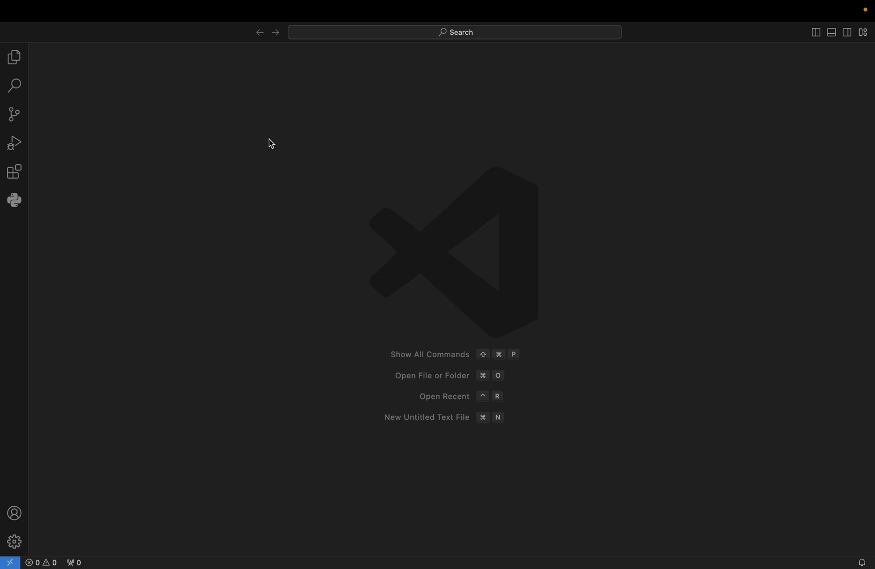
pyautogui.moveTo(142, 313)
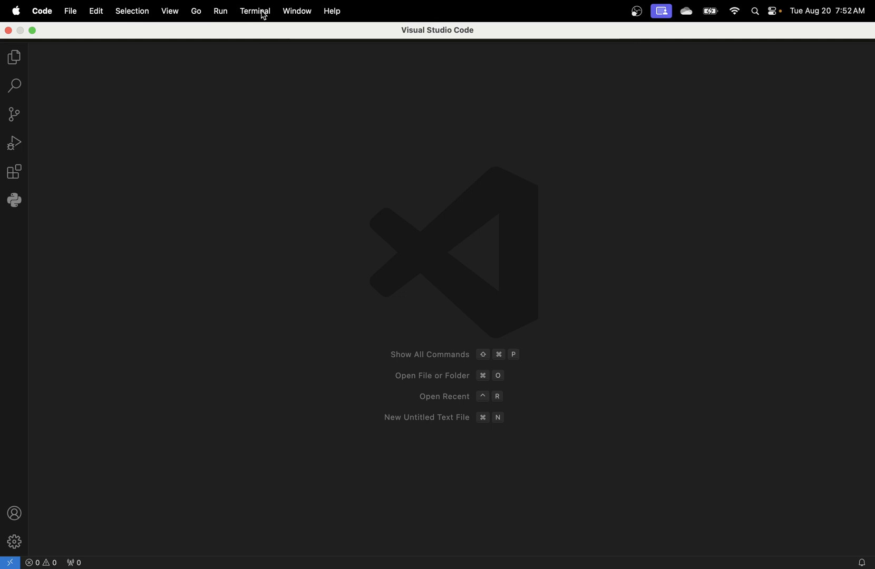
# Start a new terminal from the Terminal menu and run ls in the home folder
pyautogui.click(254, 11)
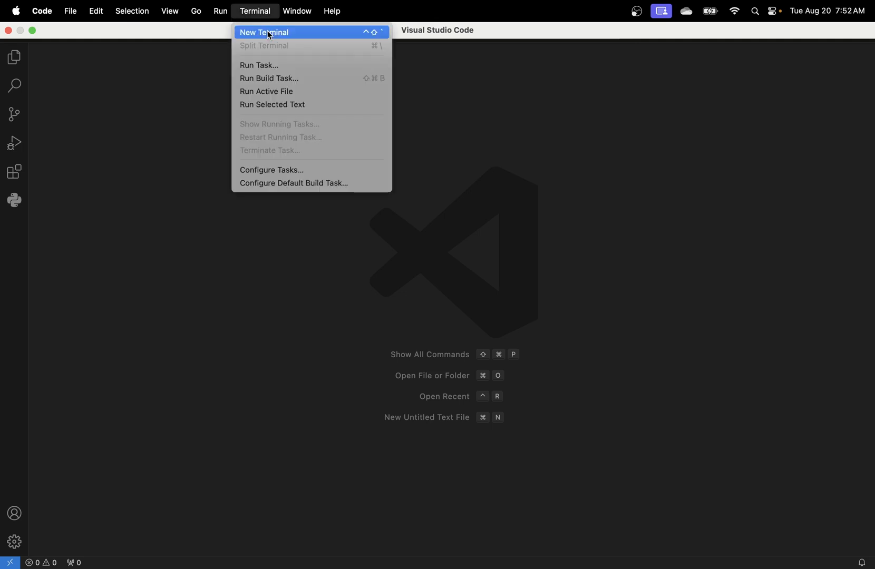
pyautogui.click(263, 31)
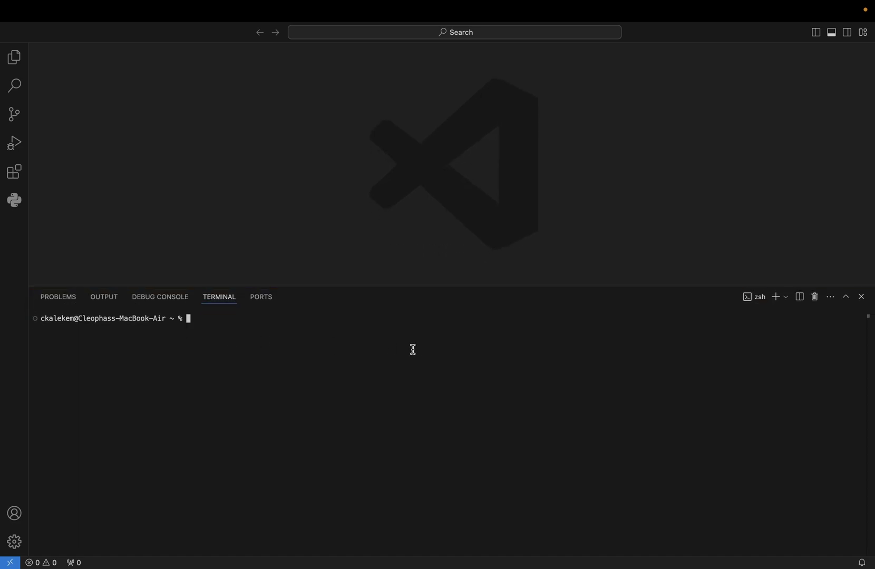
pyautogui.moveTo(203, 320)
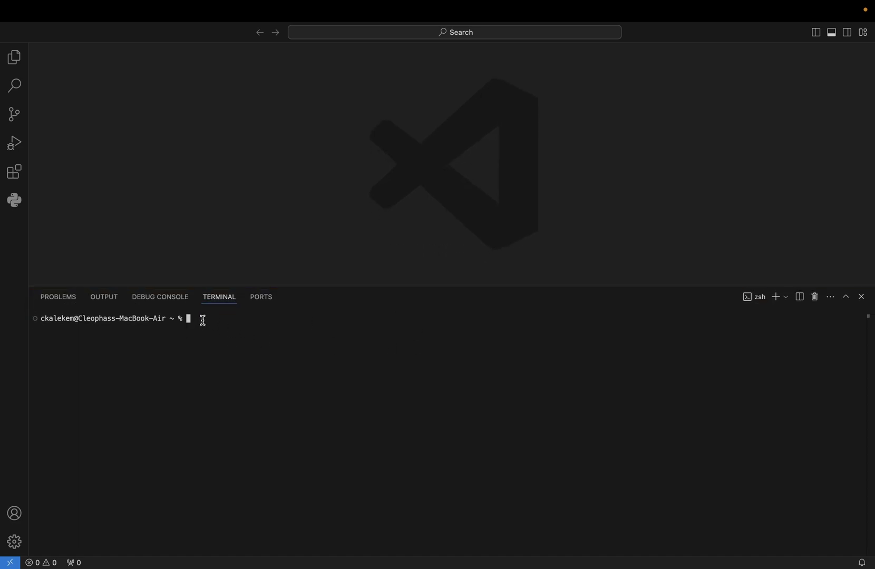
pyautogui.moveTo(195, 325)
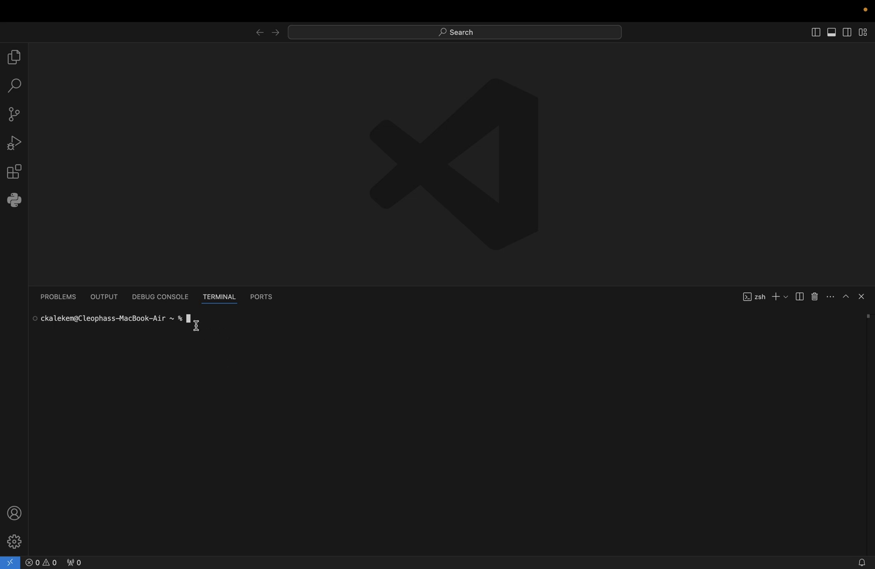
pyautogui.moveTo(203, 319)
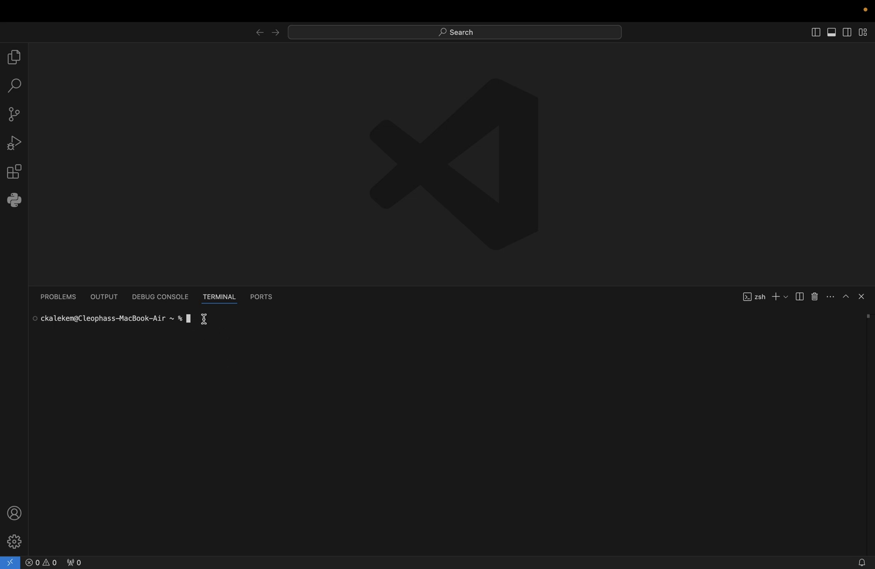
pyautogui.write('ls')
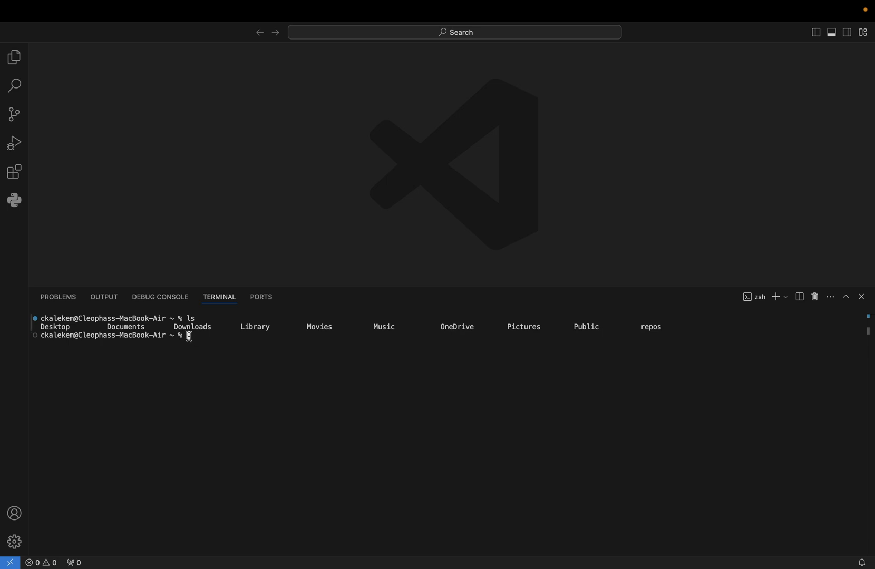
pyautogui.moveTo(219, 369)
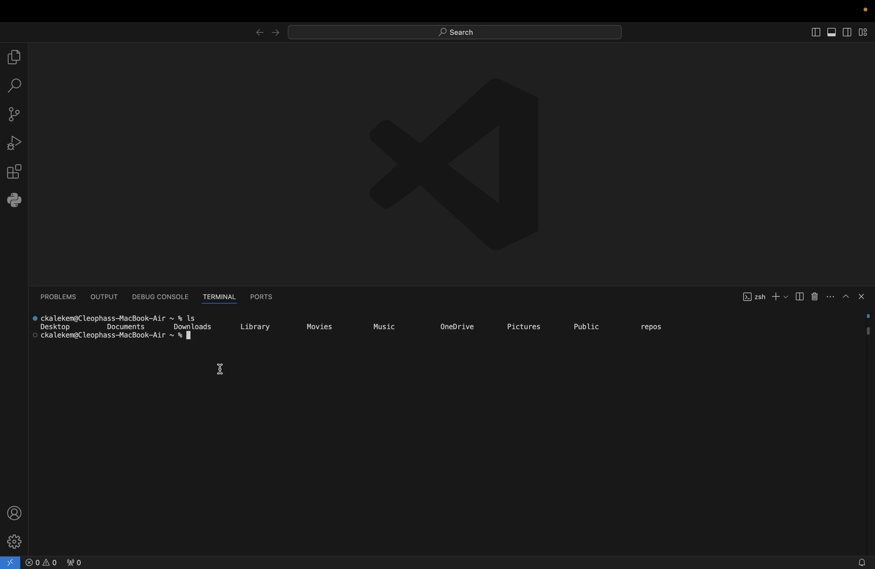
pyautogui.moveTo(195, 337)
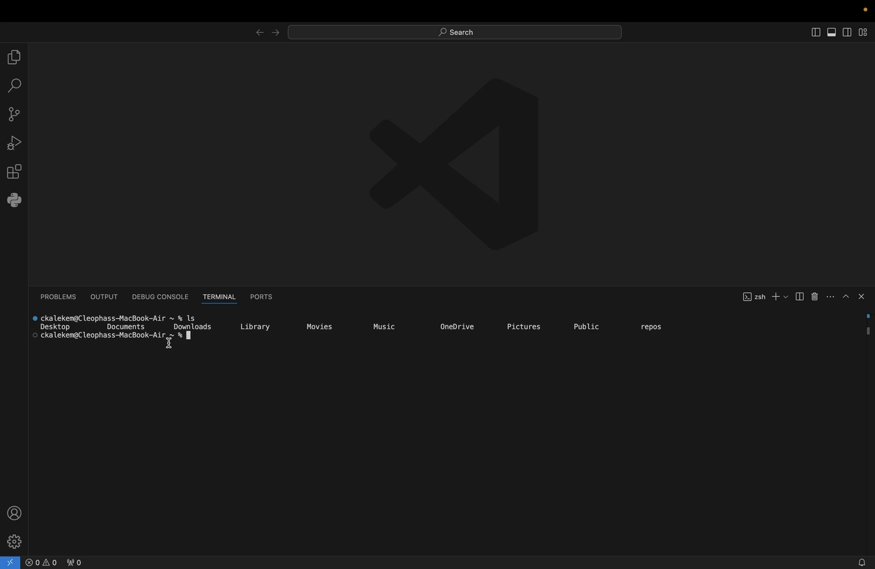
pyautogui.moveTo(186, 310)
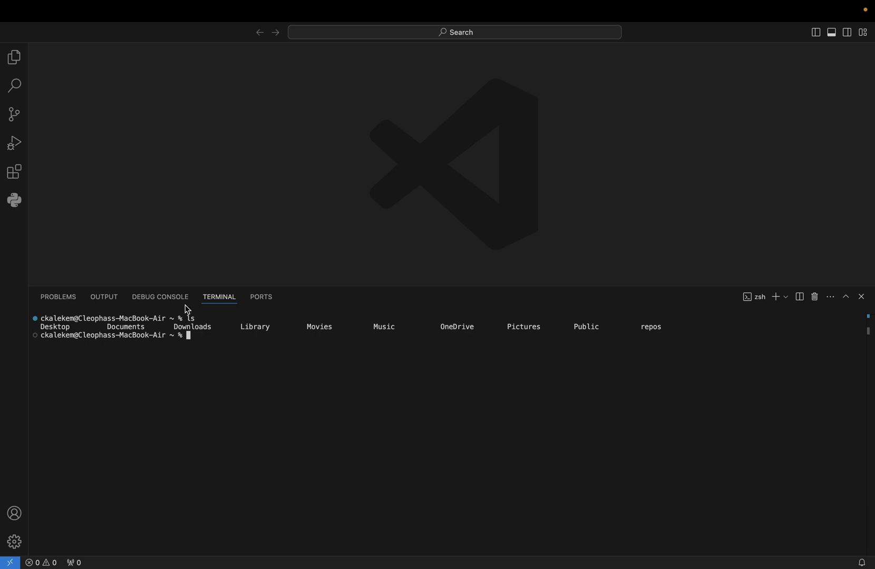
pyautogui.moveTo(419, 326)
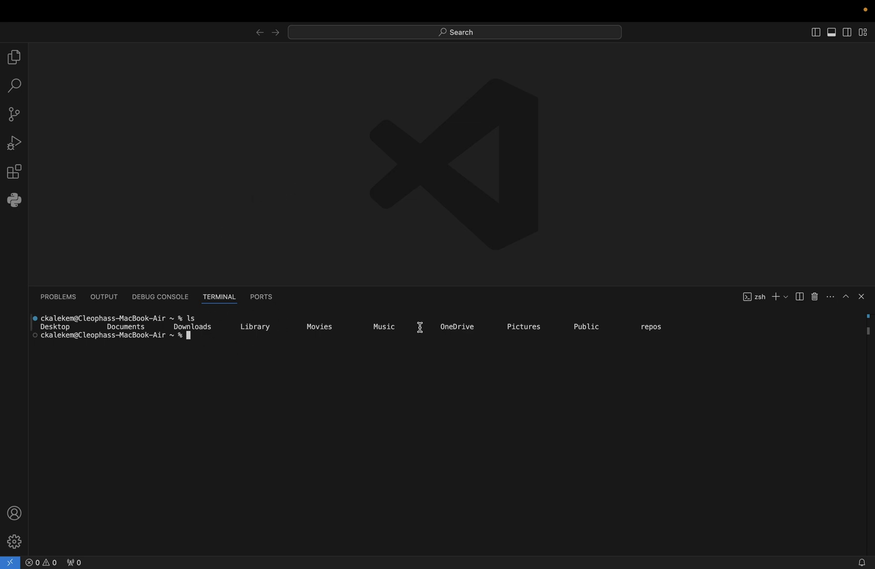
pyautogui.moveTo(776, 299)
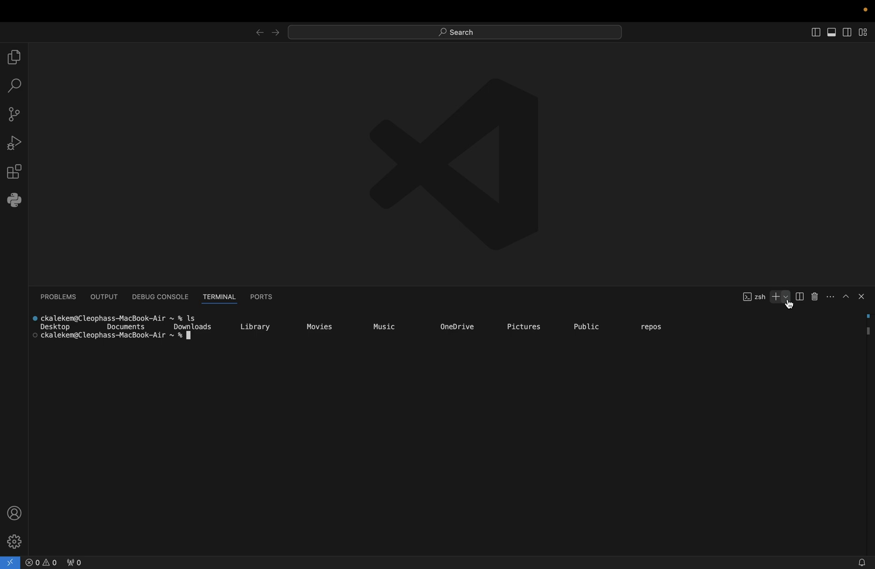
pyautogui.moveTo(787, 296)
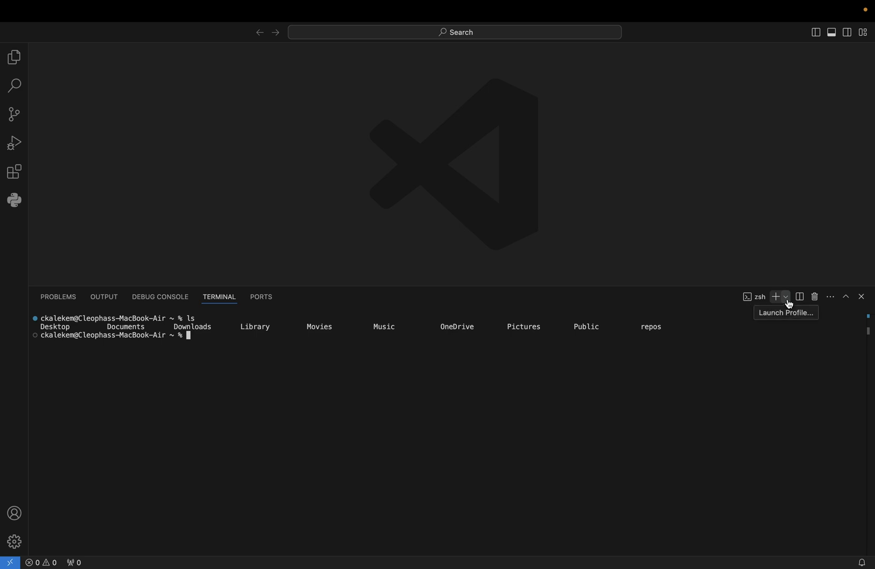
# Open Configure Terminal Settings from the terminal panel's profile dropdown
pyautogui.click(785, 296)
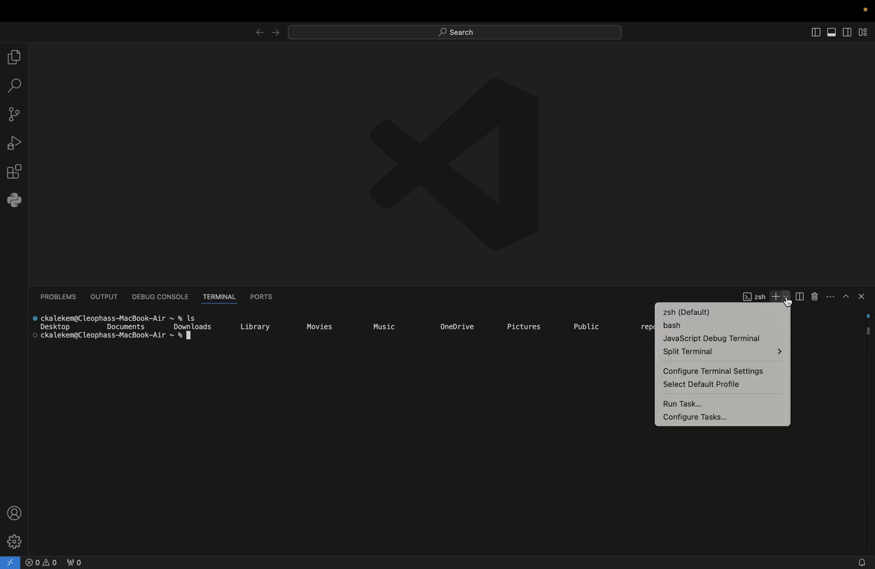
pyautogui.moveTo(720, 384)
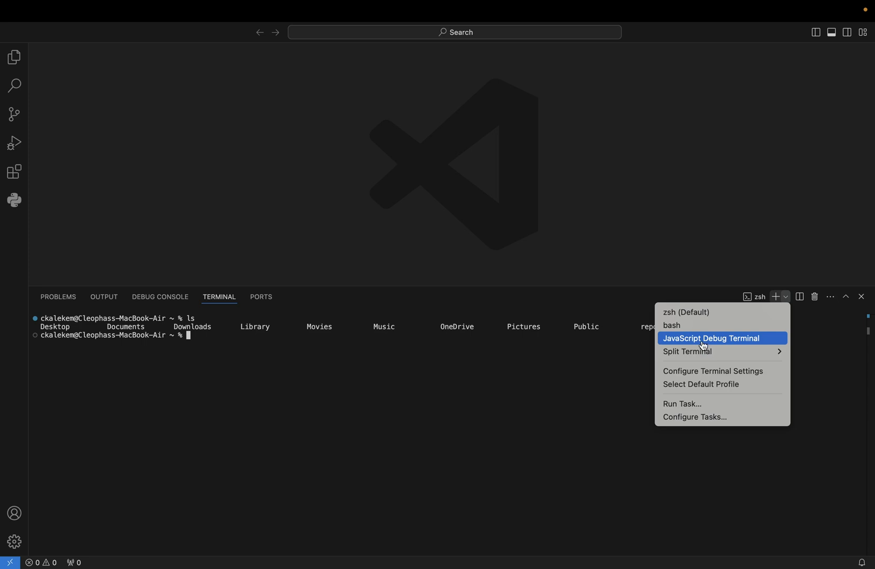
pyautogui.moveTo(712, 371)
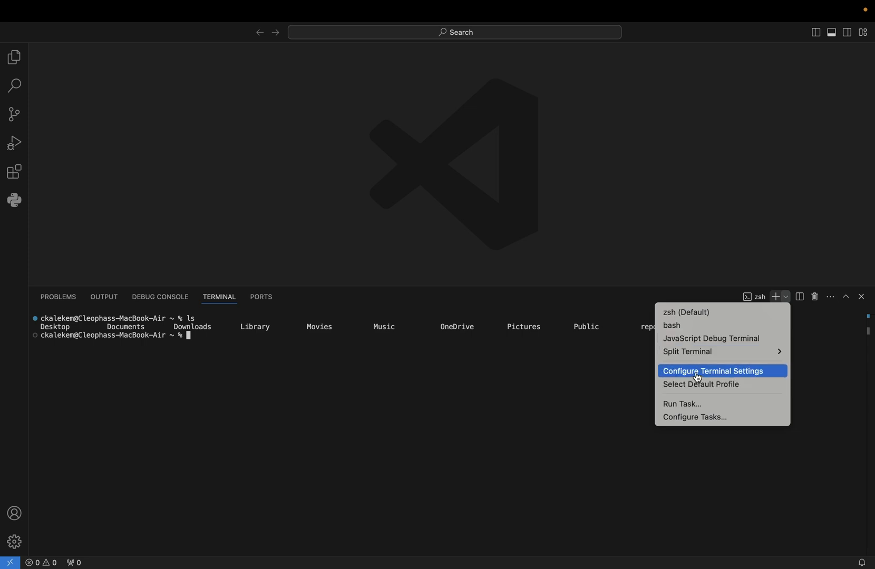
pyautogui.click(712, 371)
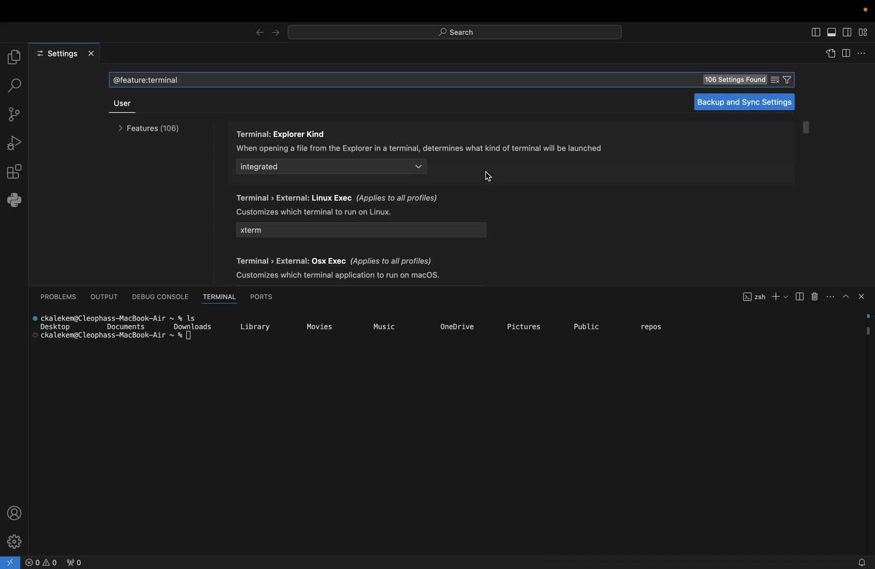
pyautogui.moveTo(391, 170)
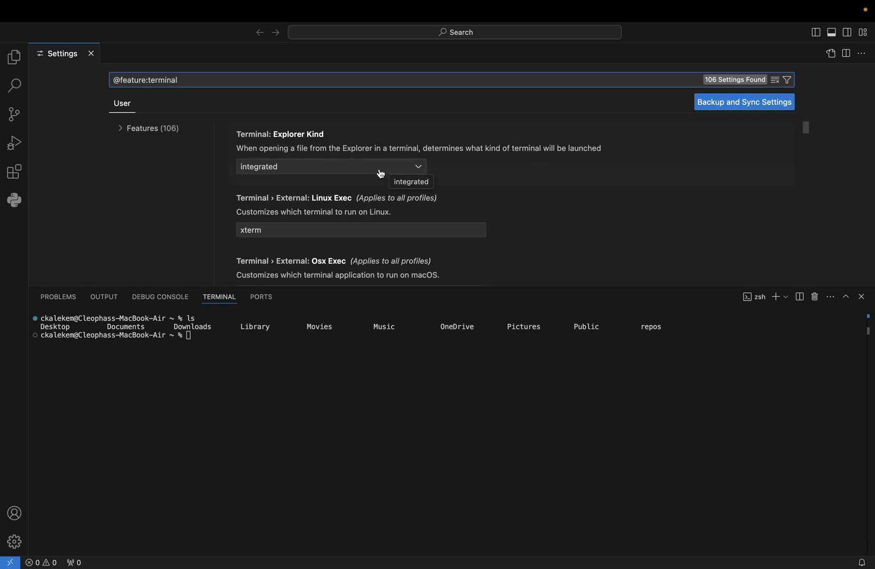
pyautogui.moveTo(525, 211)
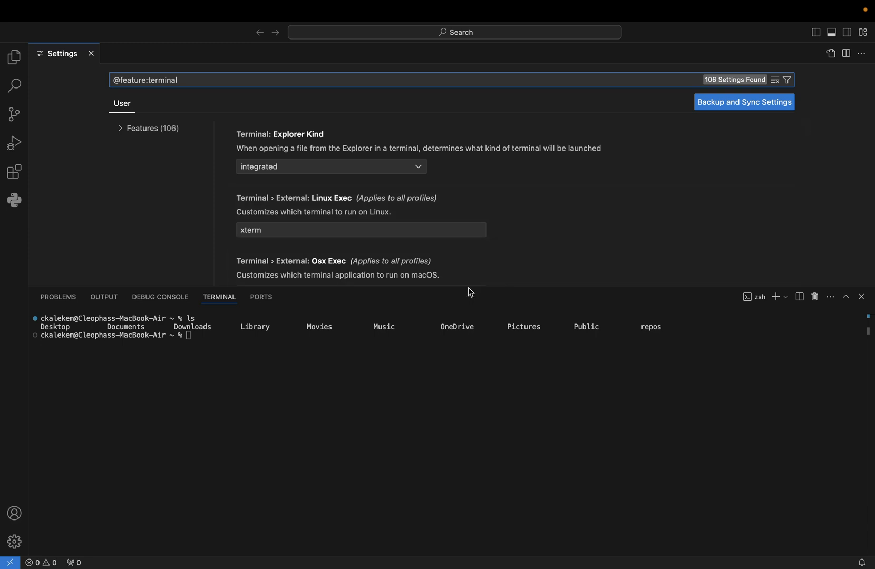
pyautogui.moveTo(469, 290); pyautogui.dragTo(461, 329)
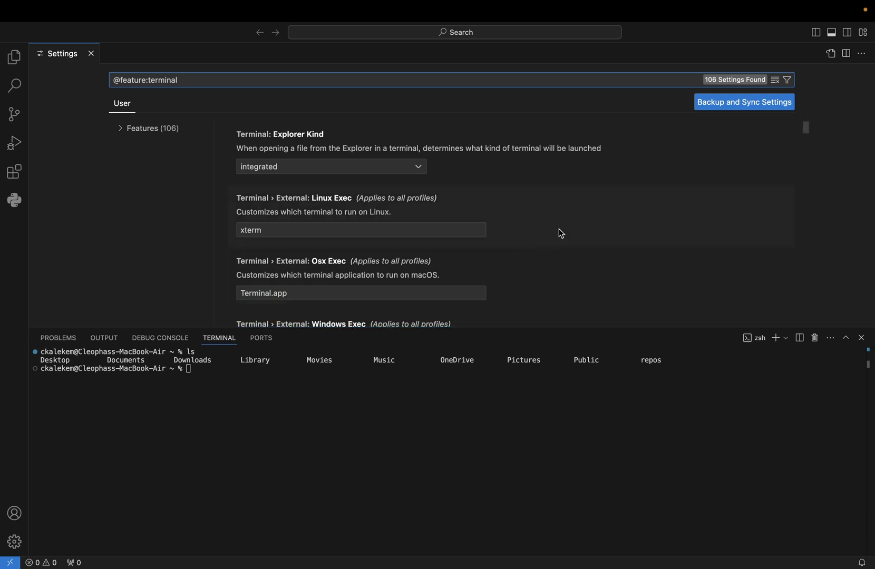
pyautogui.scroll(-3)
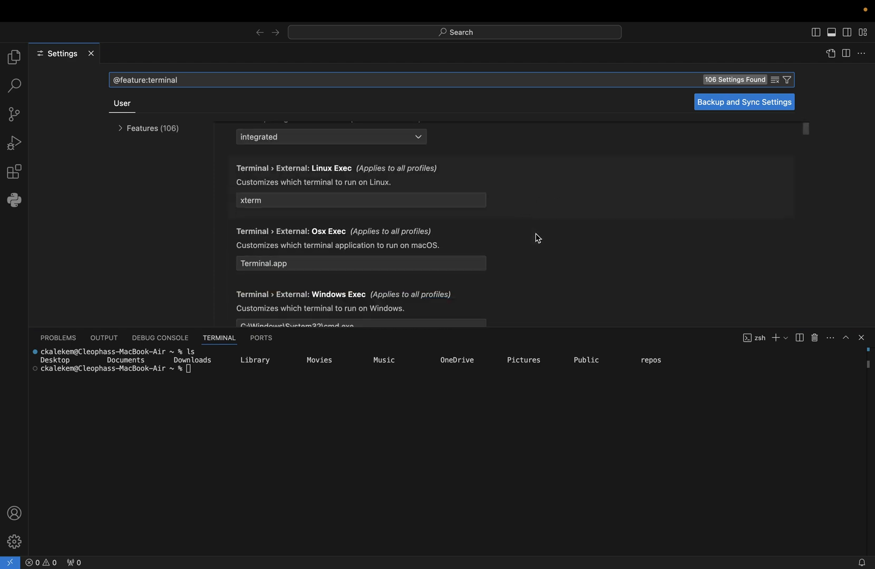
pyautogui.scroll(-3)
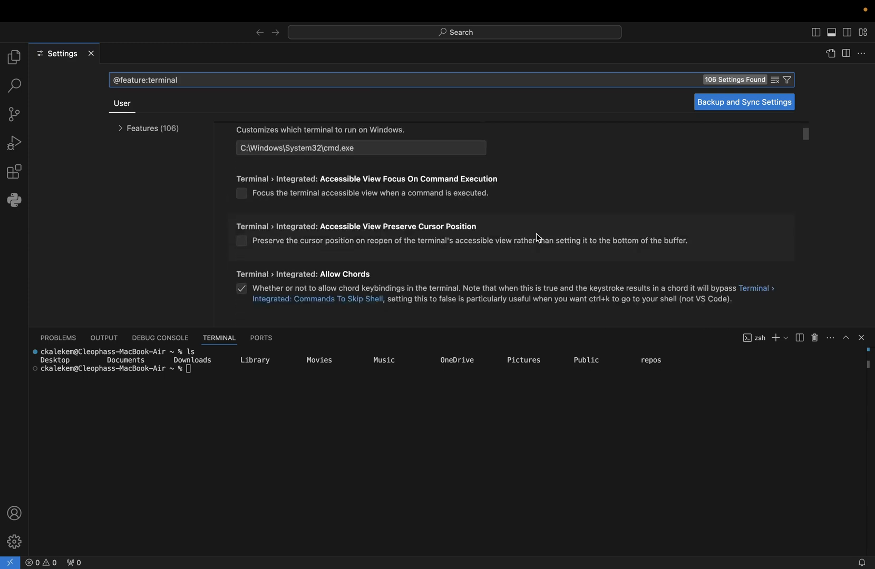
pyautogui.scroll(-3)
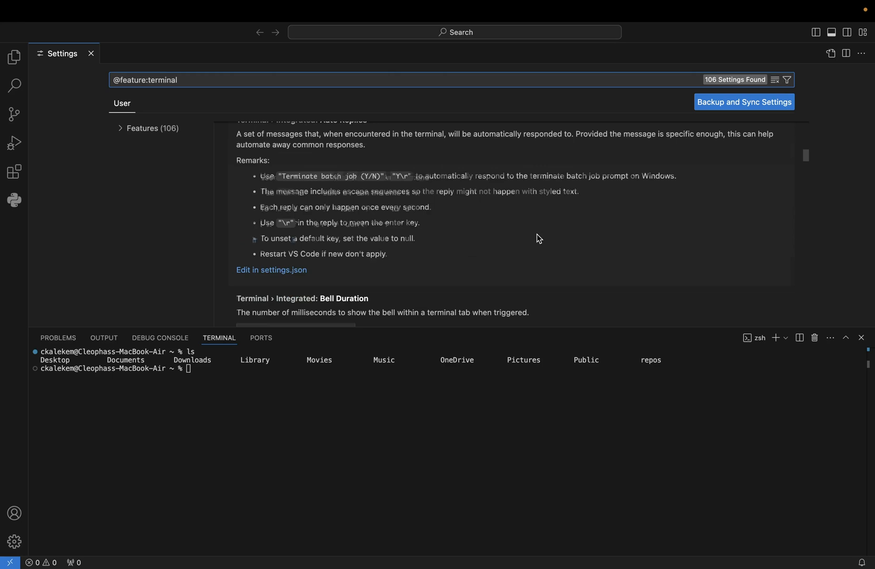
pyautogui.scroll(-3)
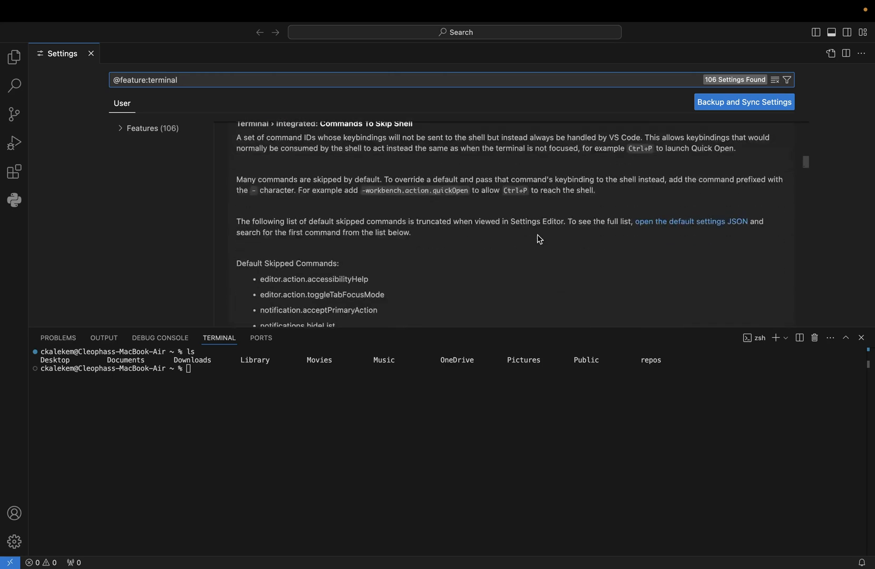
pyautogui.scroll(-3)
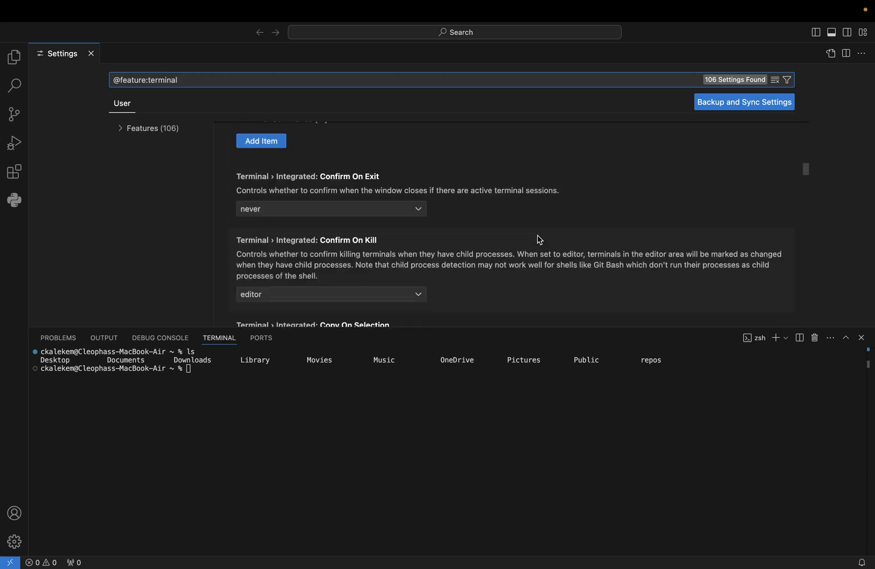
pyautogui.scroll(-3)
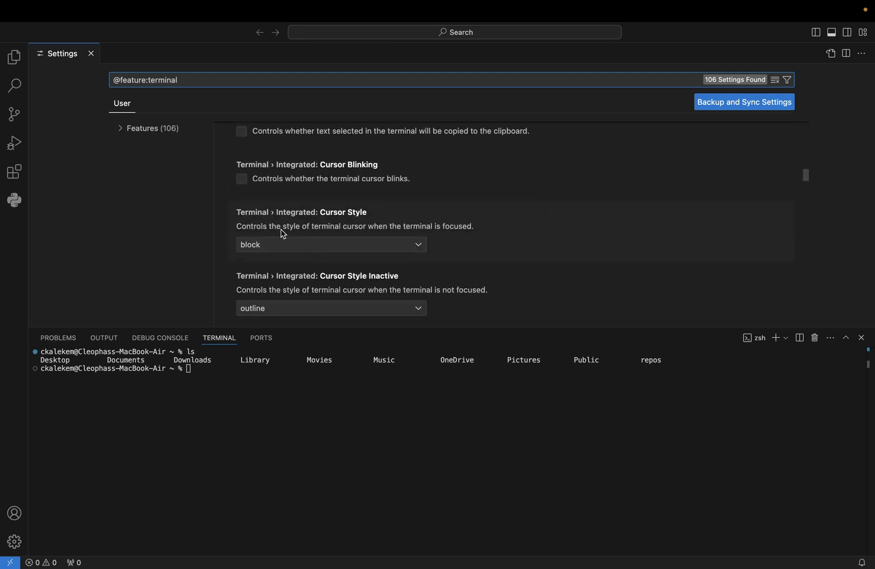
pyautogui.moveTo(265, 219)
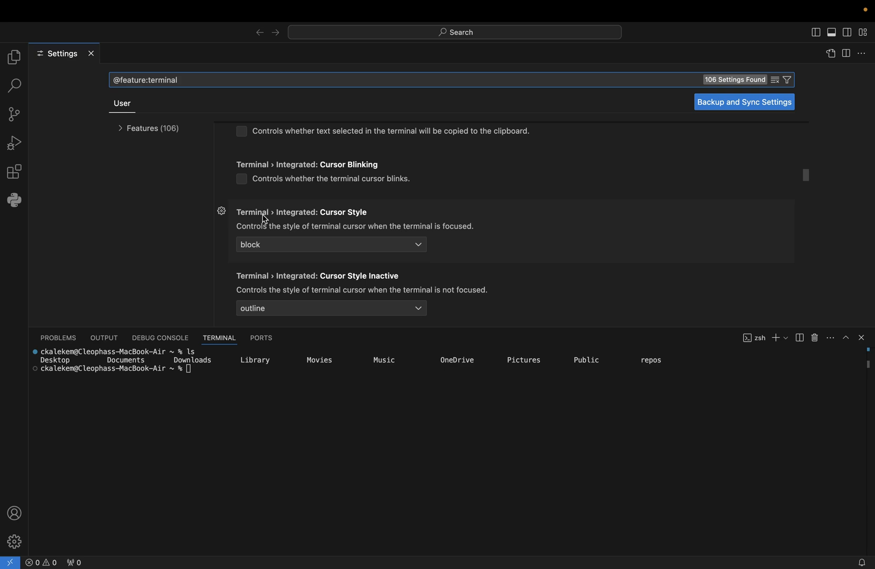
pyautogui.moveTo(361, 222)
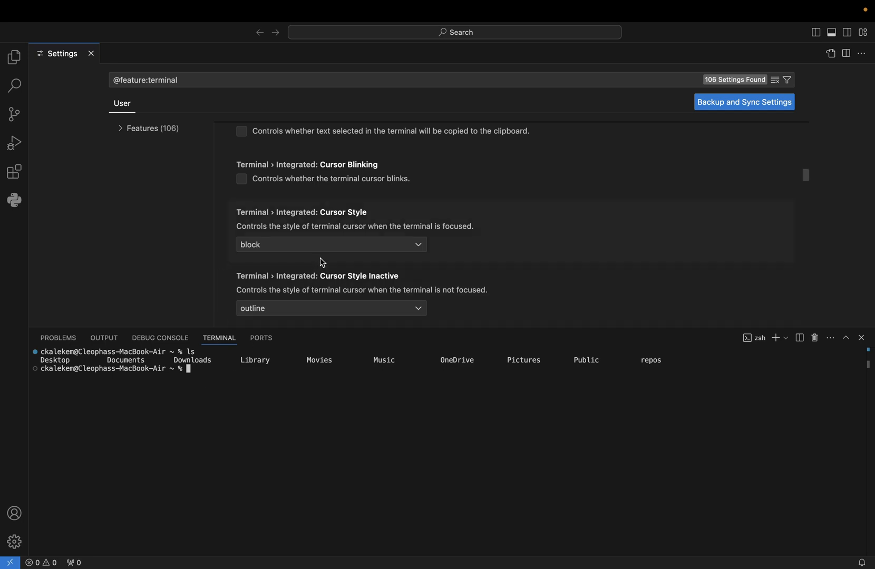
# Set Terminal › Integrated: Cursor Style to 'line' for the focused terminal
pyautogui.click(330, 244)
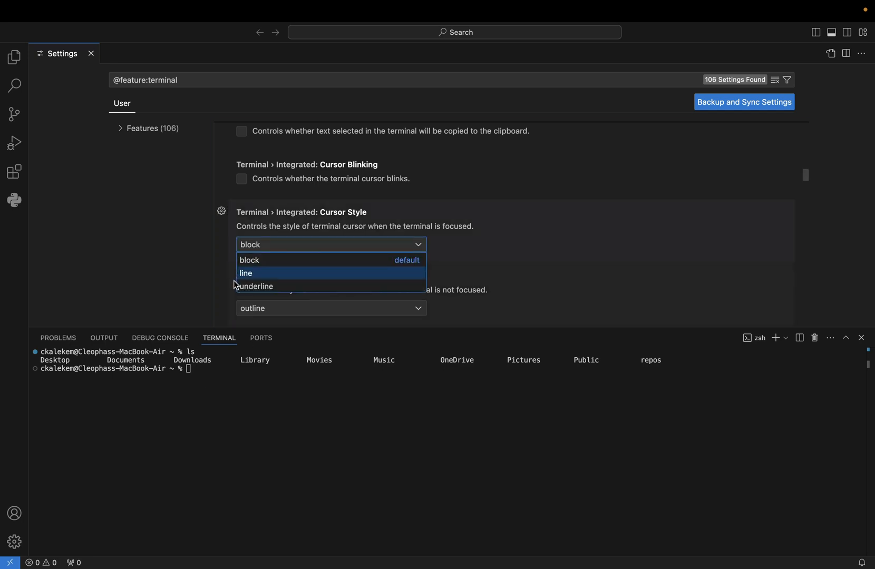
pyautogui.moveTo(270, 278)
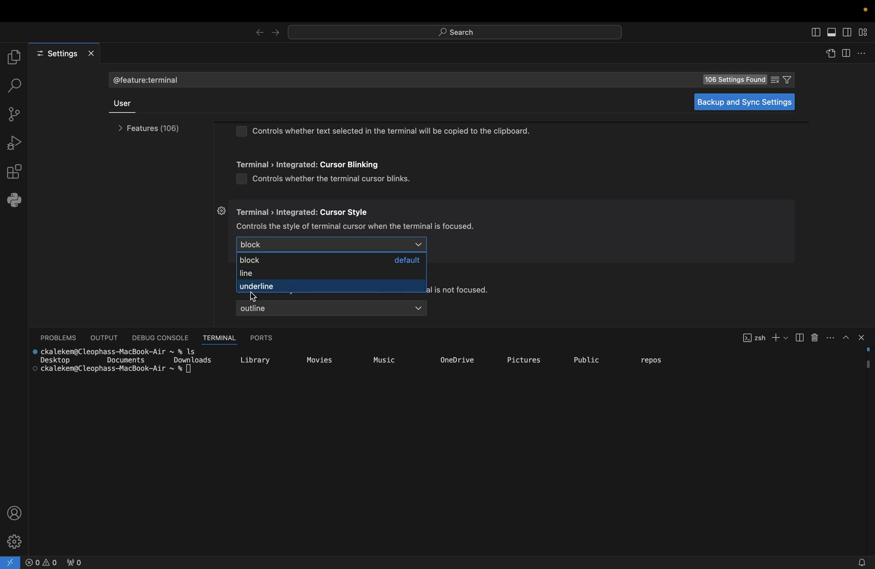
pyautogui.moveTo(273, 287)
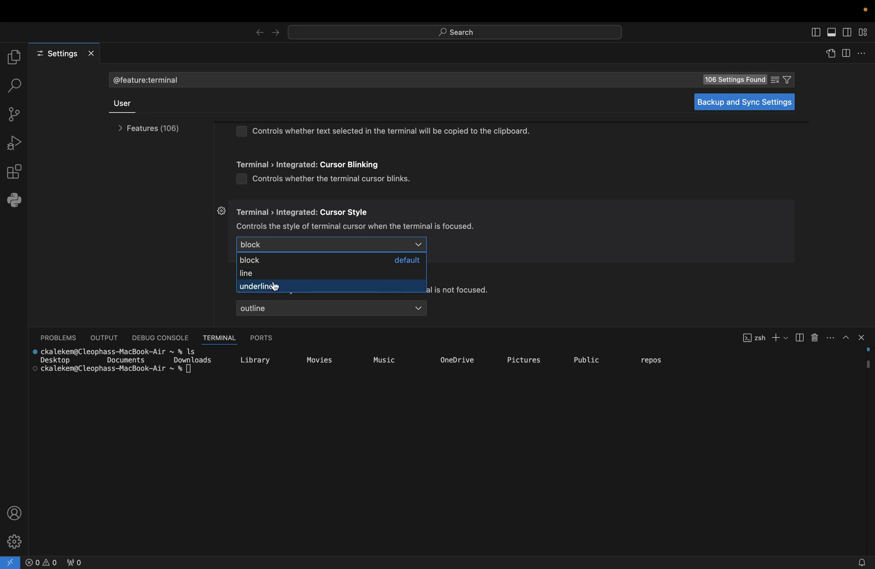
pyautogui.moveTo(254, 274)
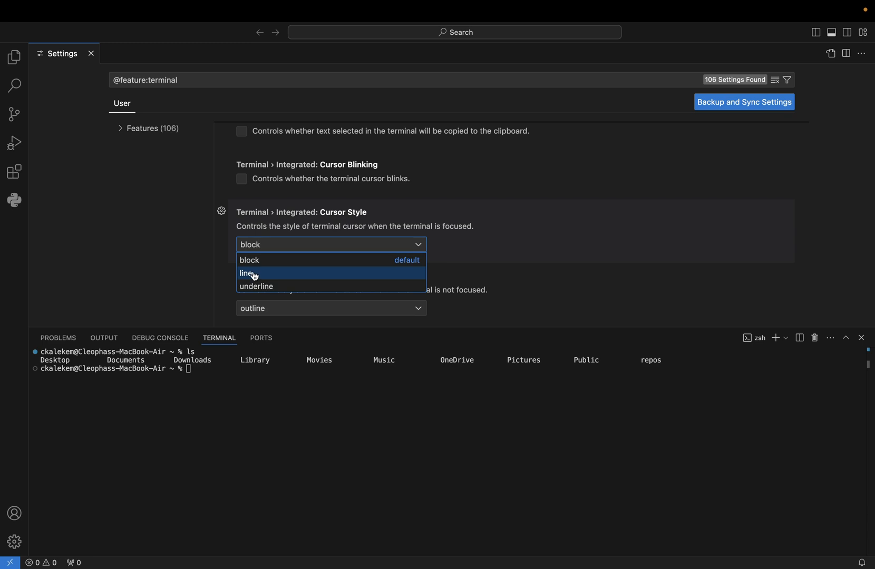
pyautogui.click(247, 273)
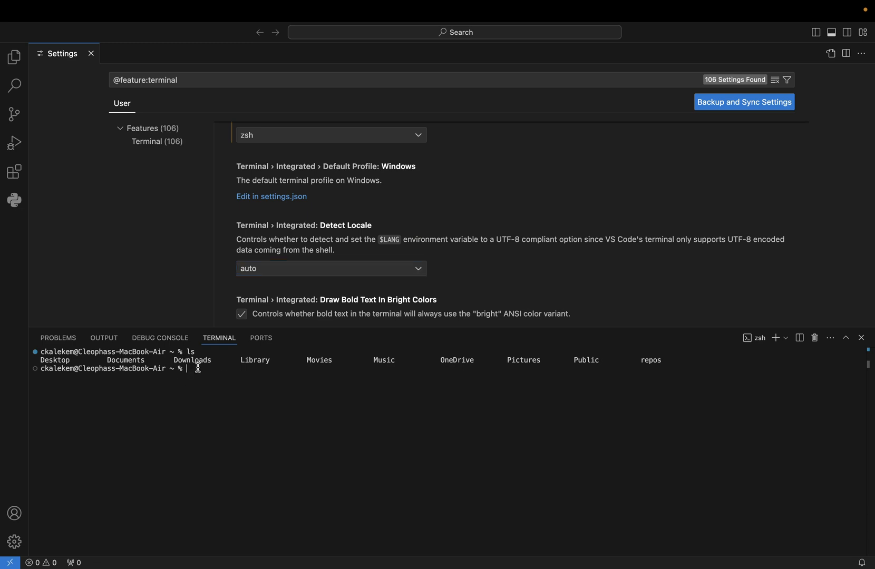
pyautogui.moveTo(195, 385)
pyautogui.write('ls')
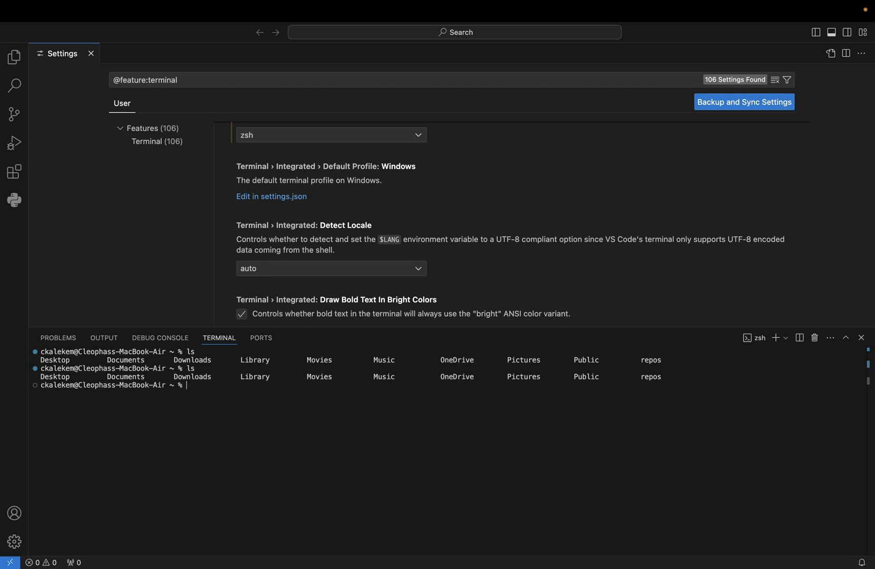
pyautogui.moveTo(202, 394)
pyautogui.write('ls')
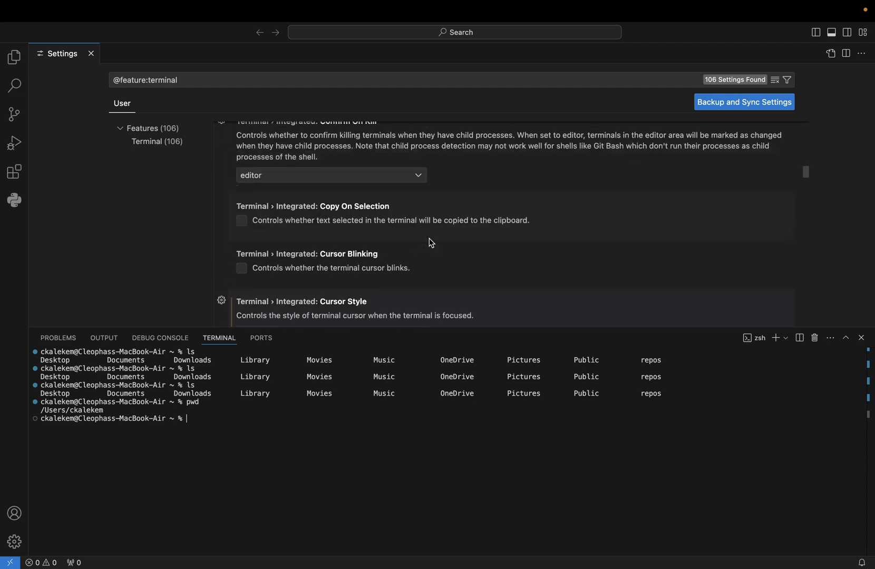
pyautogui.scroll(-3)
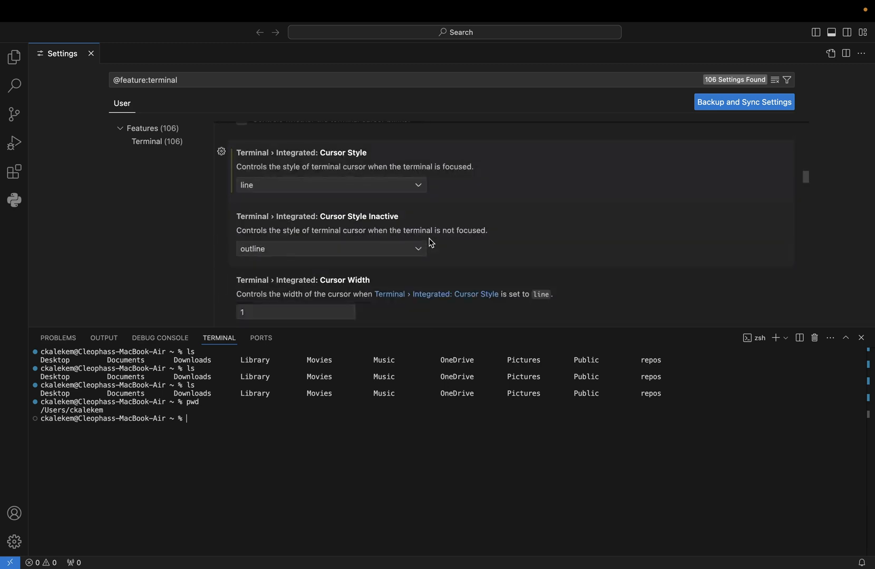
pyautogui.moveTo(304, 161)
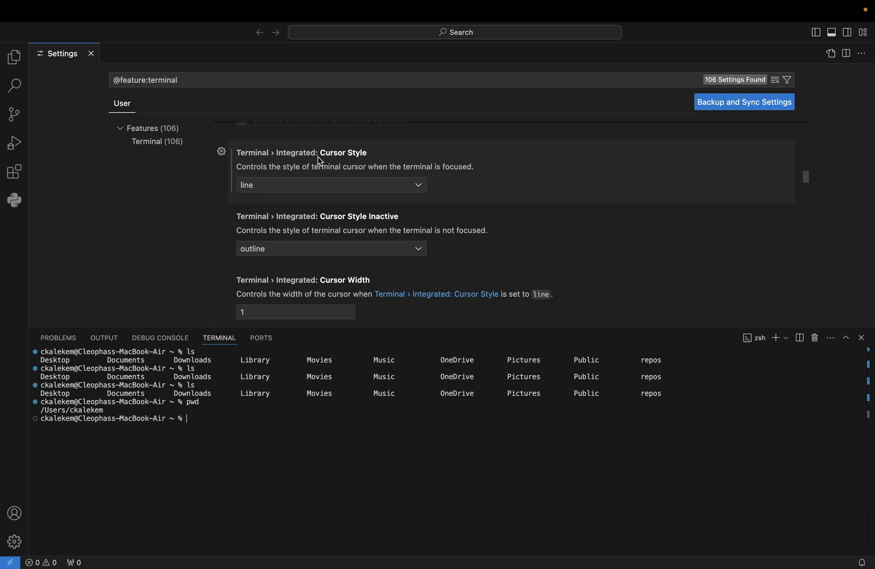
pyautogui.click(330, 184)
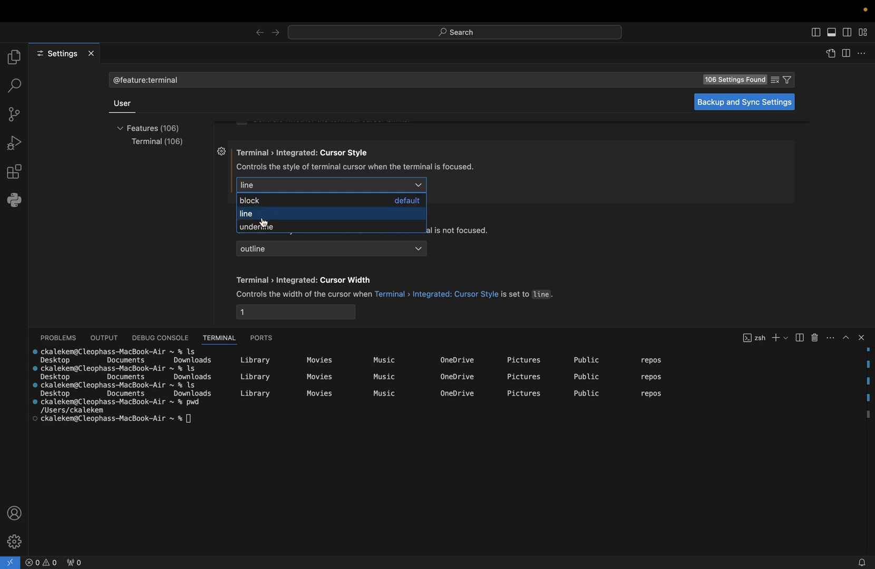
pyautogui.click(258, 227)
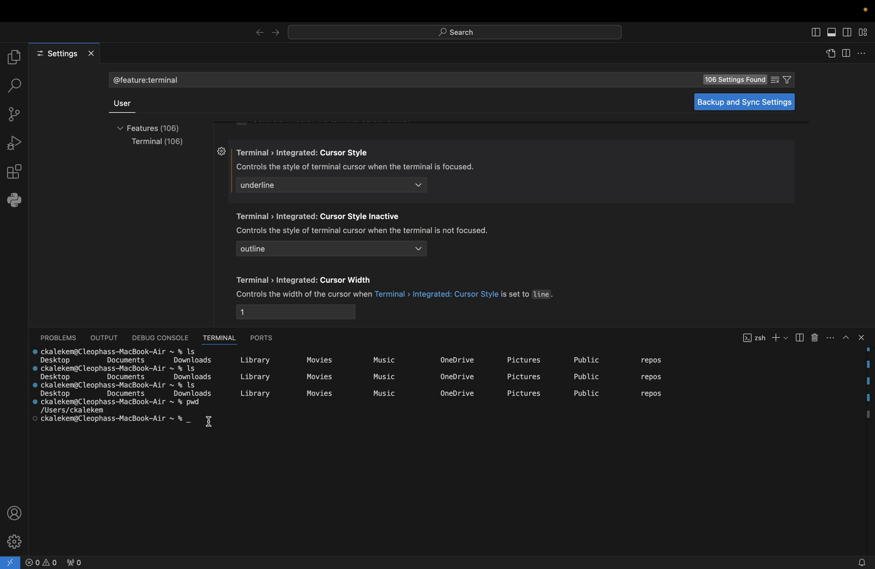
pyautogui.moveTo(273, 201)
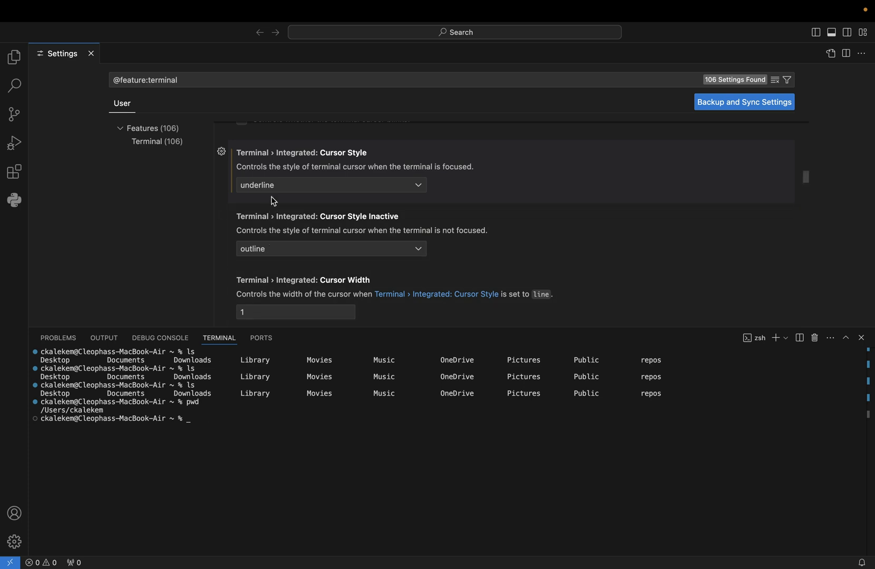
pyautogui.click(330, 184)
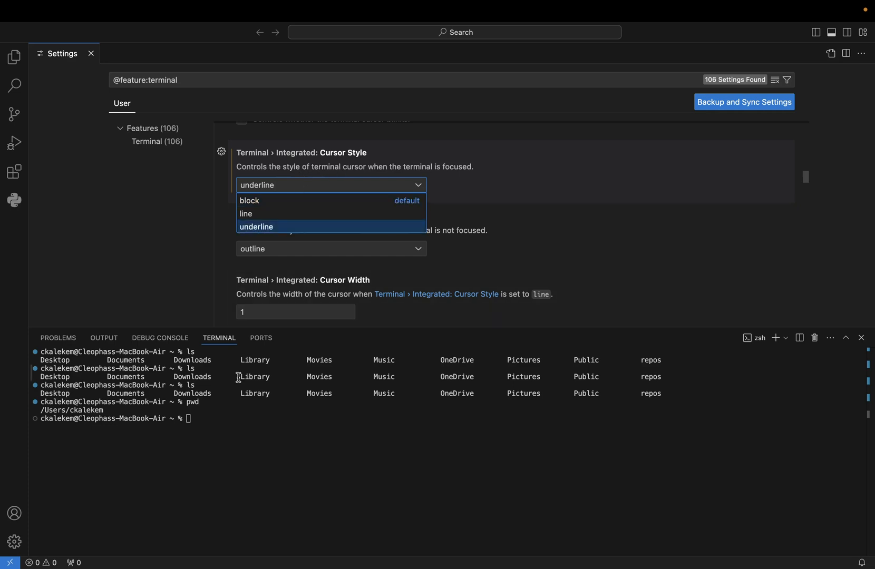
pyautogui.moveTo(205, 420)
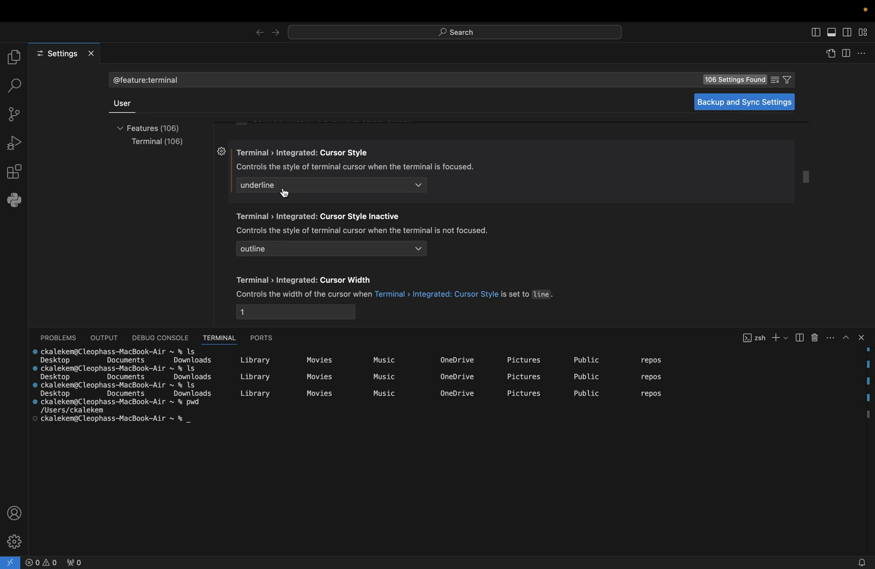
pyautogui.click(330, 185)
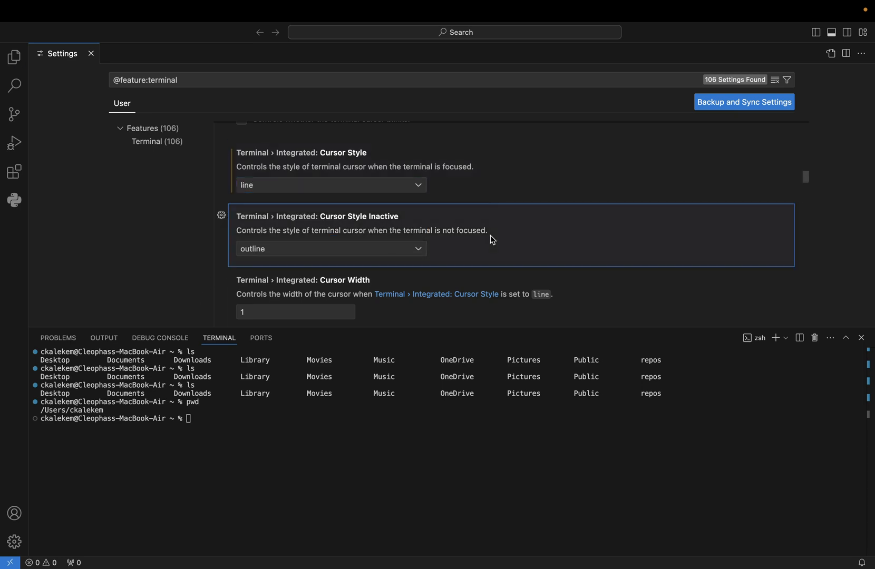
# Set Terminal › Integrated: Cursor Style Inactive to 'line' as well
pyautogui.click(329, 248)
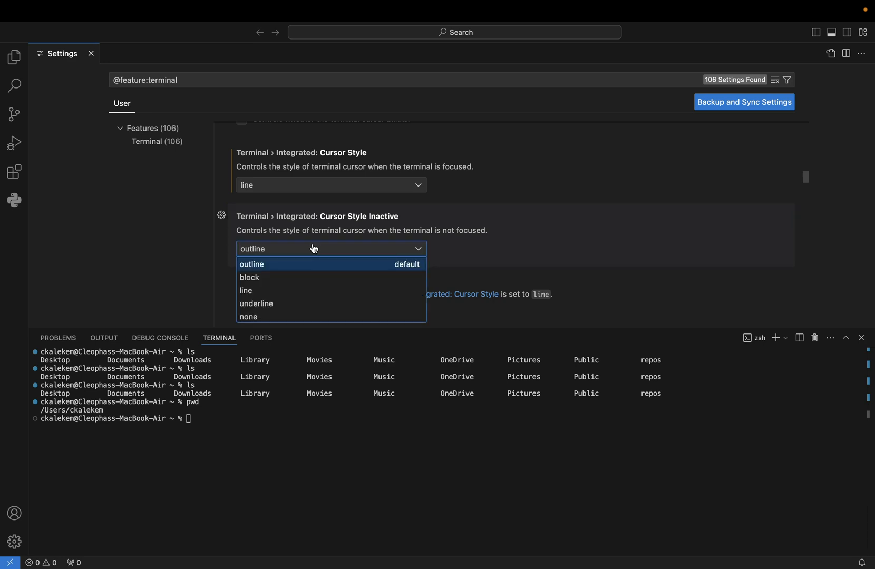
pyautogui.moveTo(347, 252)
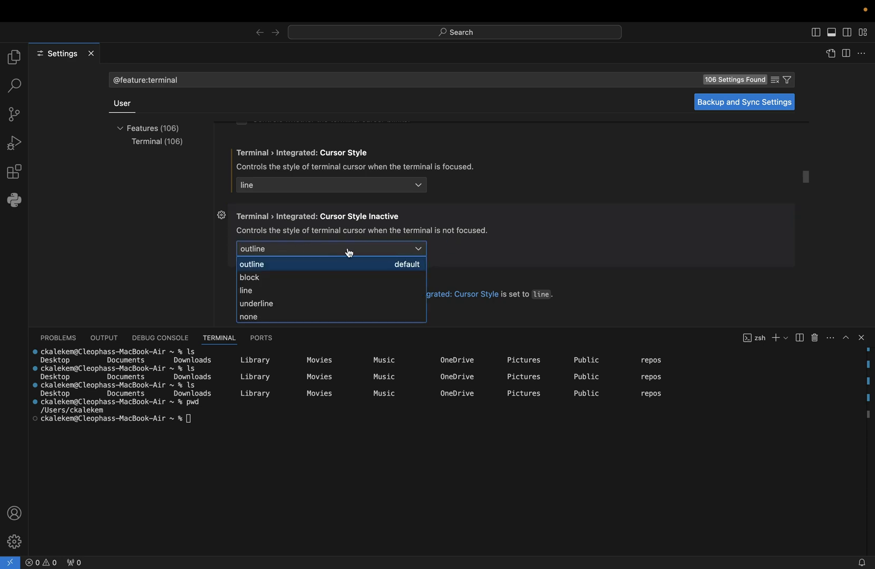
pyautogui.click(251, 264)
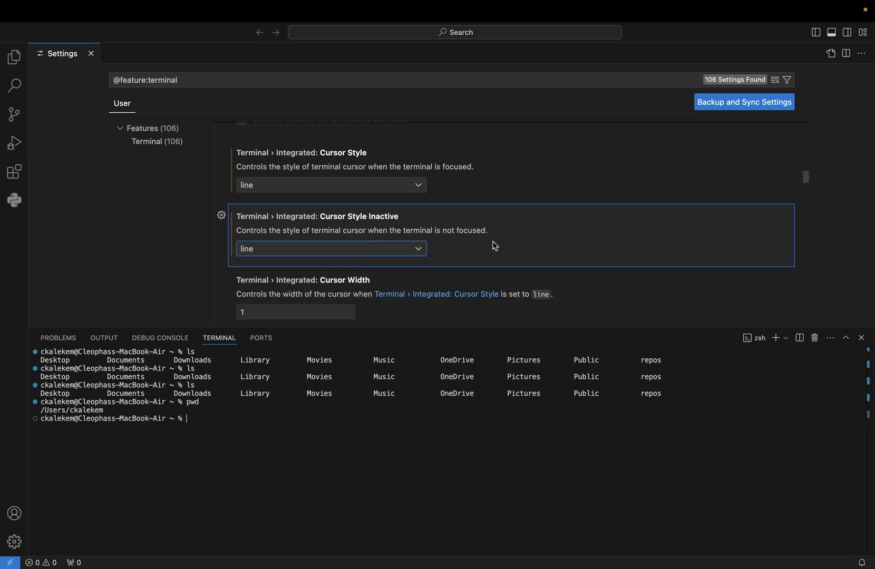
pyautogui.moveTo(483, 254)
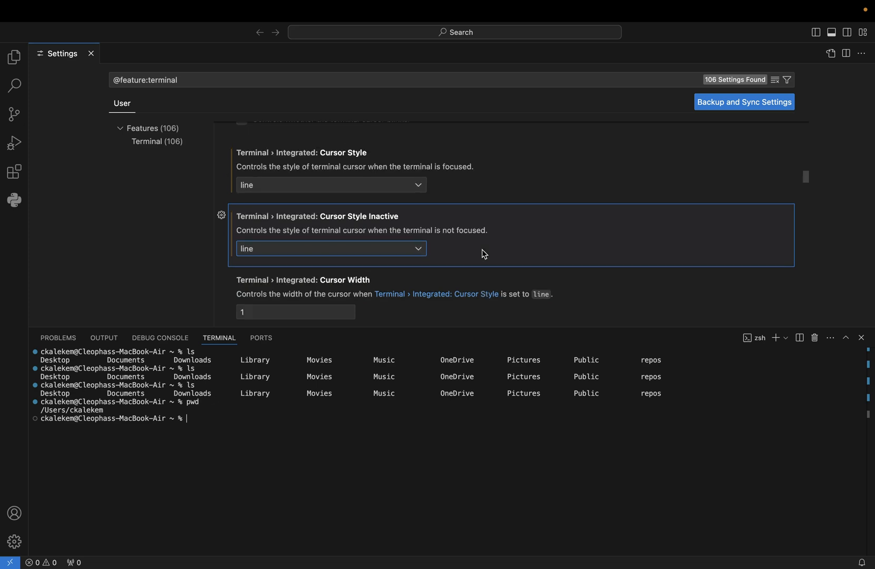
pyautogui.scroll(-3)
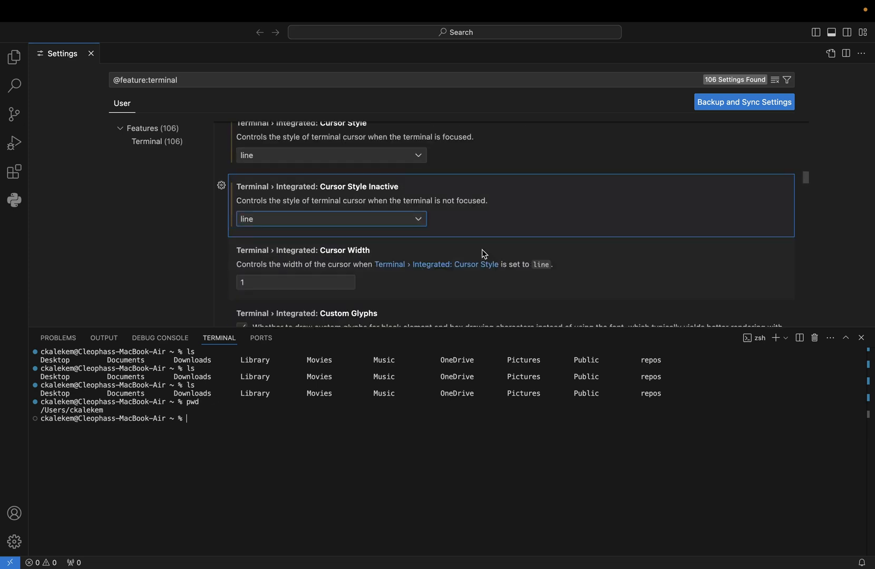
pyautogui.scroll(-3)
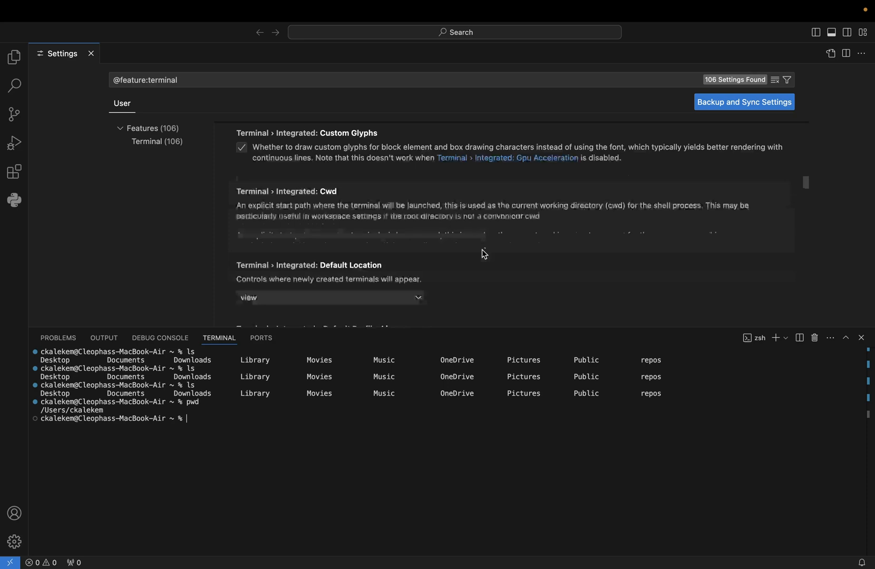
pyautogui.scroll(-3)
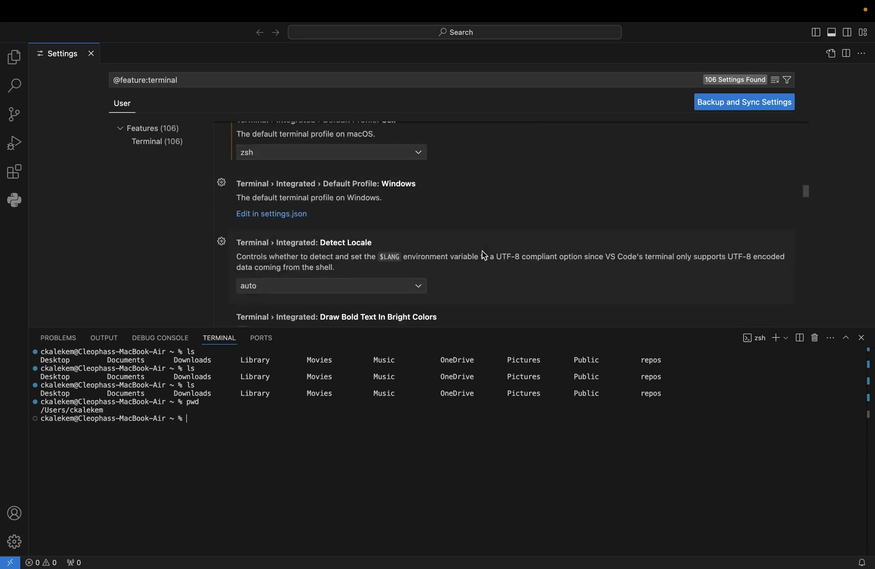
pyautogui.scroll(-3)
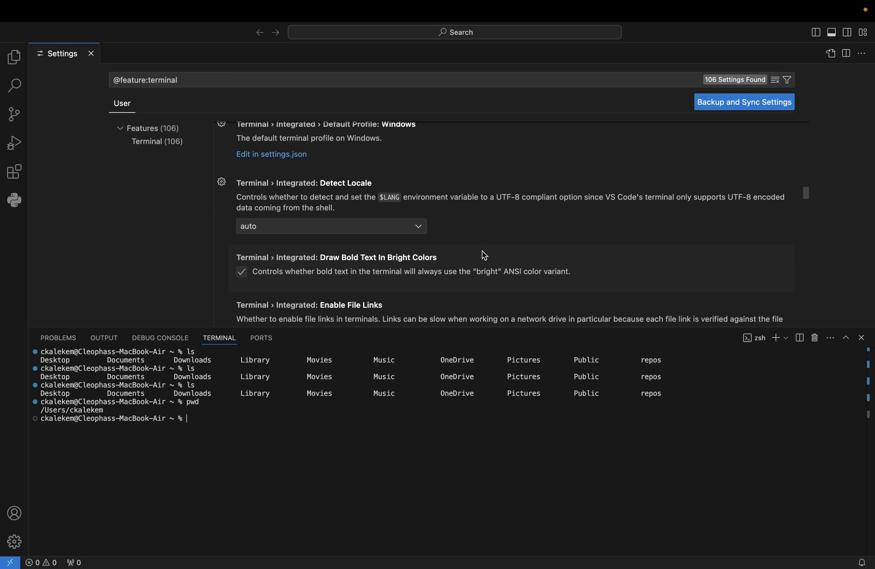
pyautogui.moveTo(205, 421)
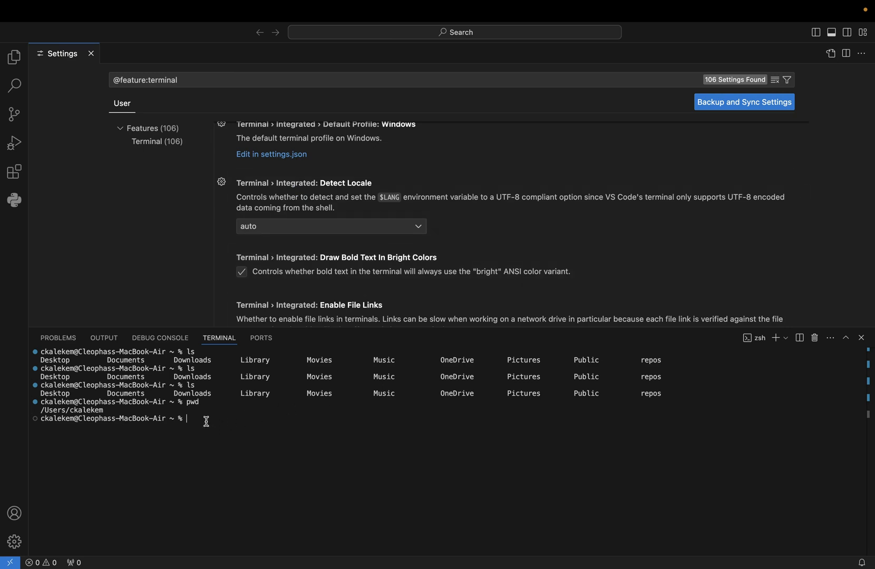
pyautogui.moveTo(414, 406)
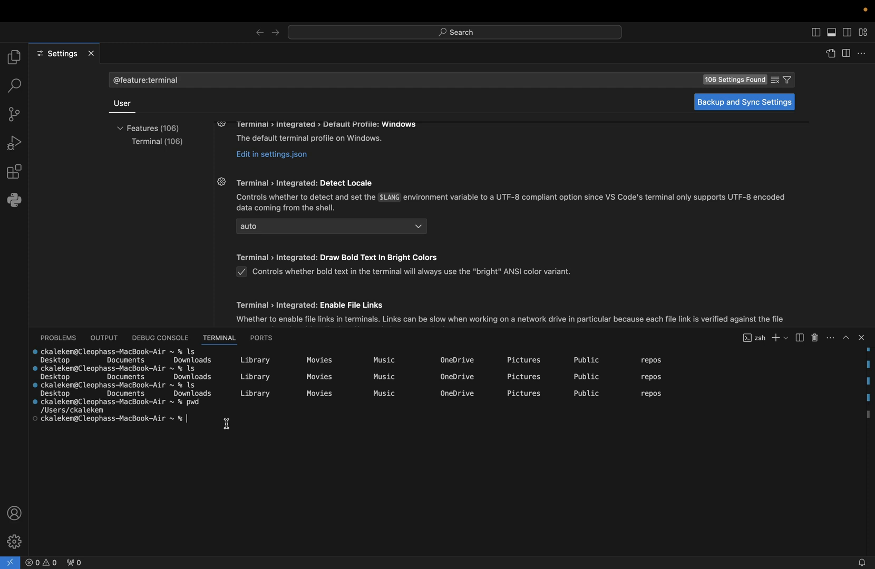
pyautogui.moveTo(224, 417)
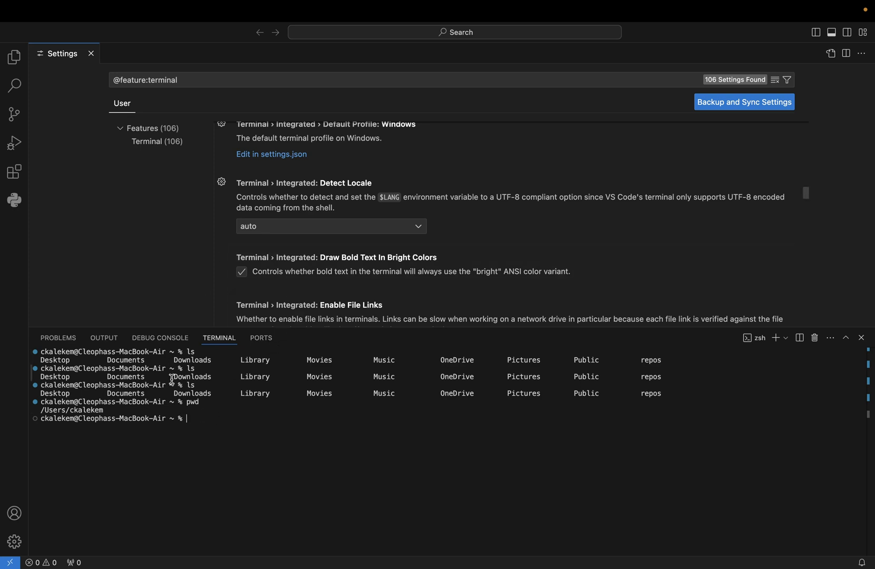
pyautogui.moveTo(225, 423)
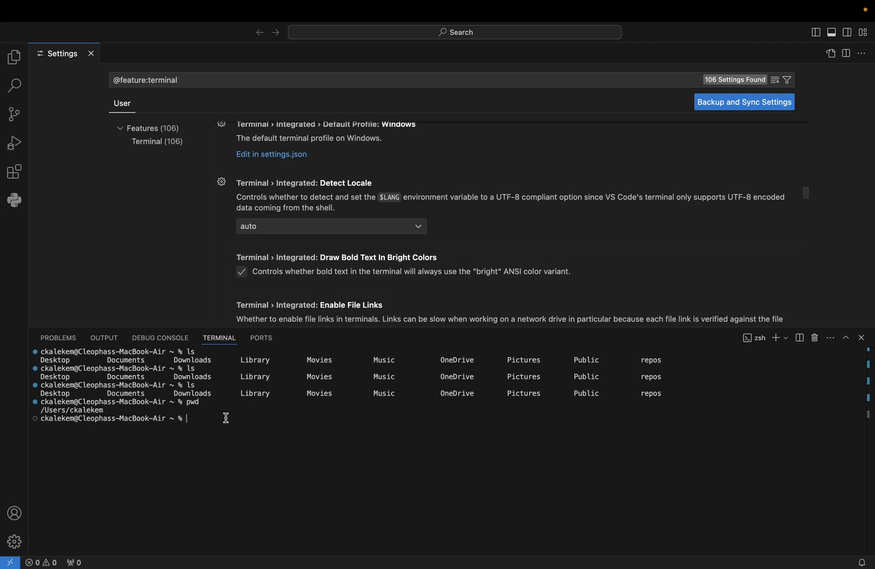
# Focus the terminal showing the line cursor and begin typing 'le' at the prompt
pyautogui.write('le')
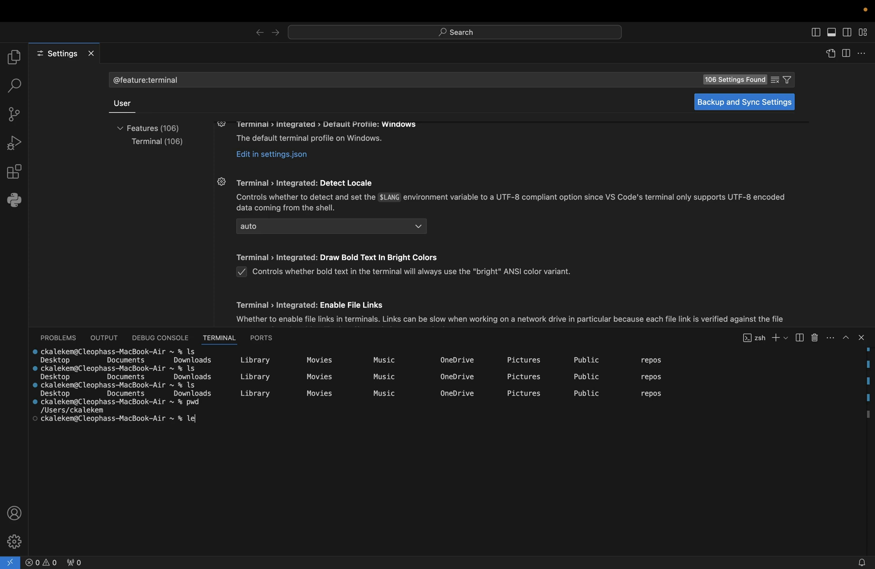